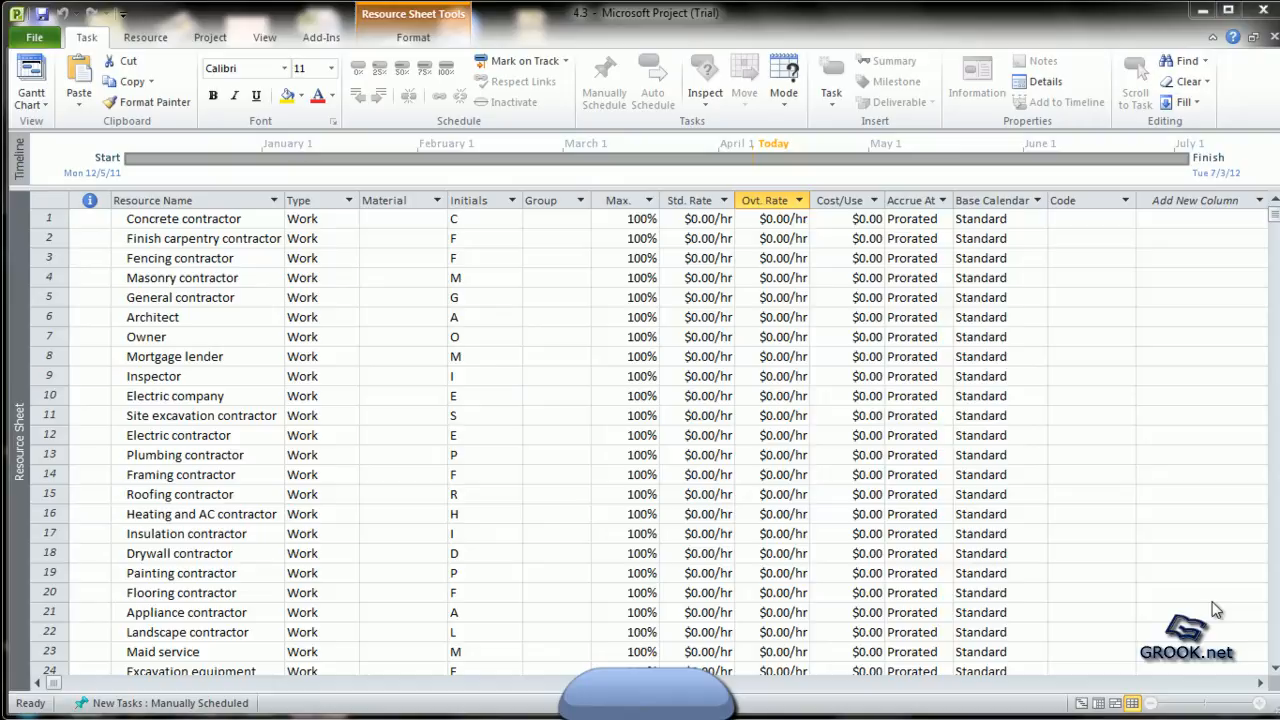
mouse_move(1150, 627)
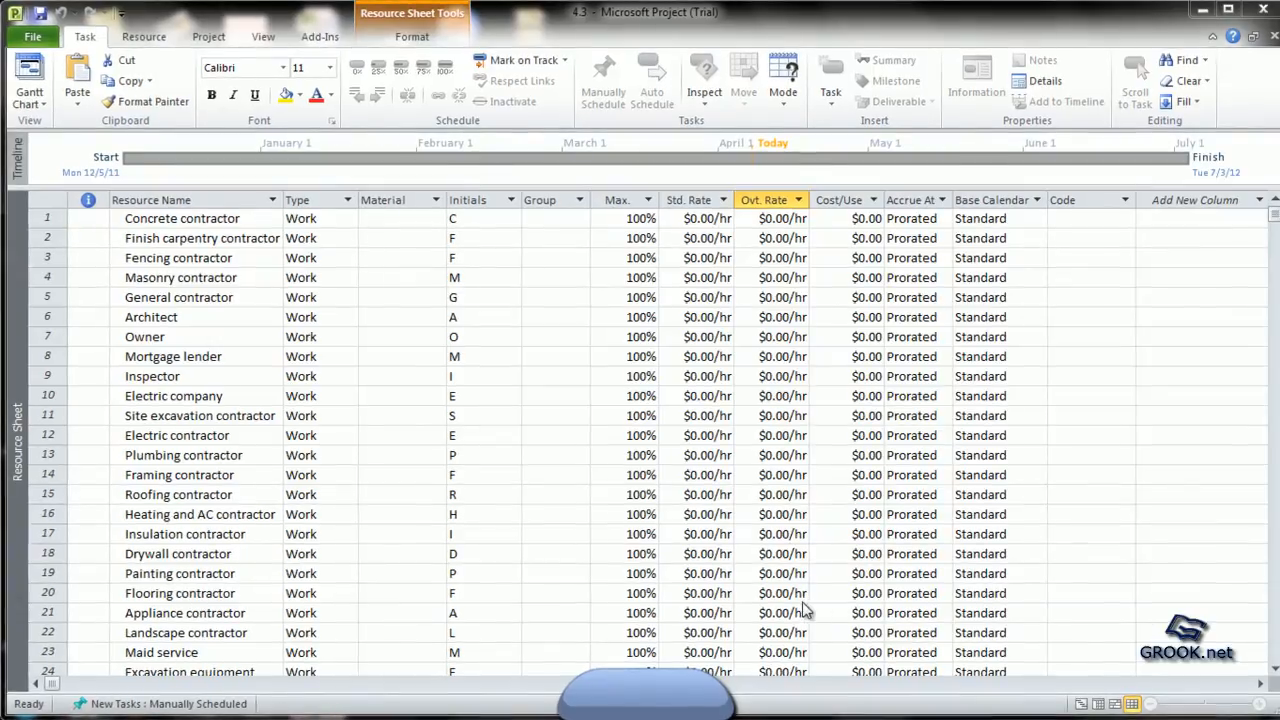
Scroll the Resource Sheet down through row 41, Appliances Type 3, to the first empty row.
scroll("down", 3)
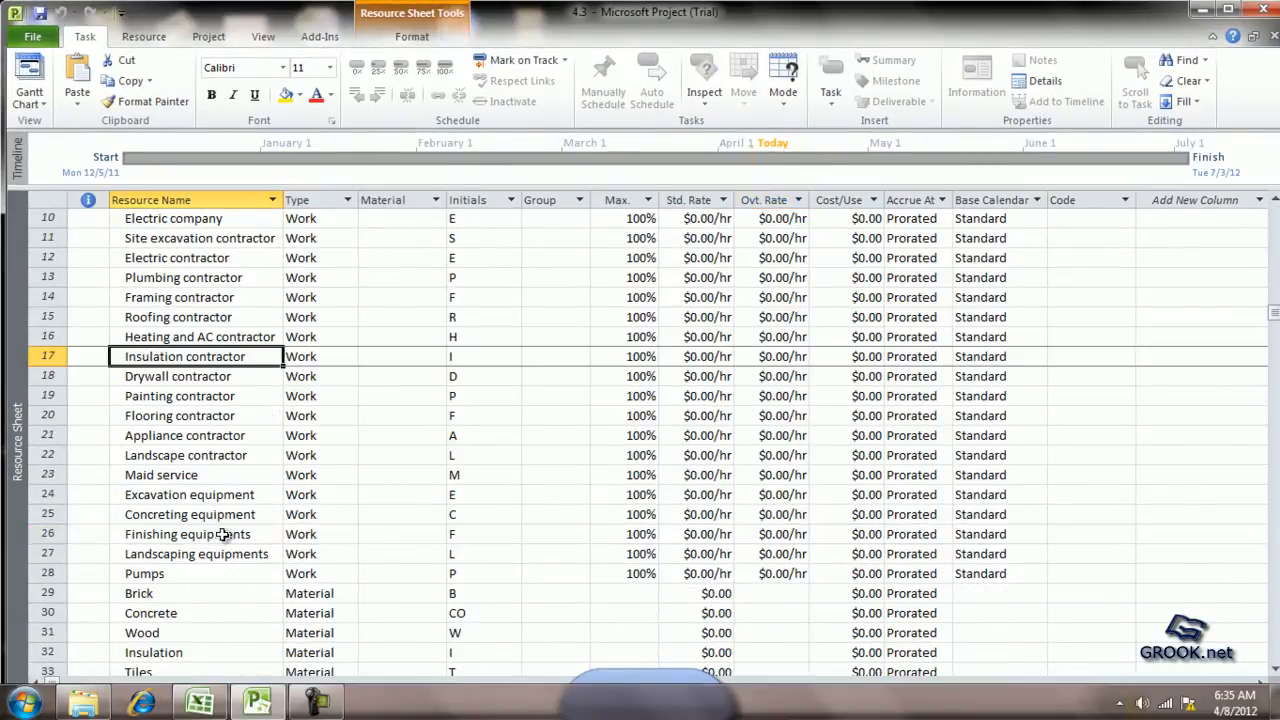
scroll("down", 3)
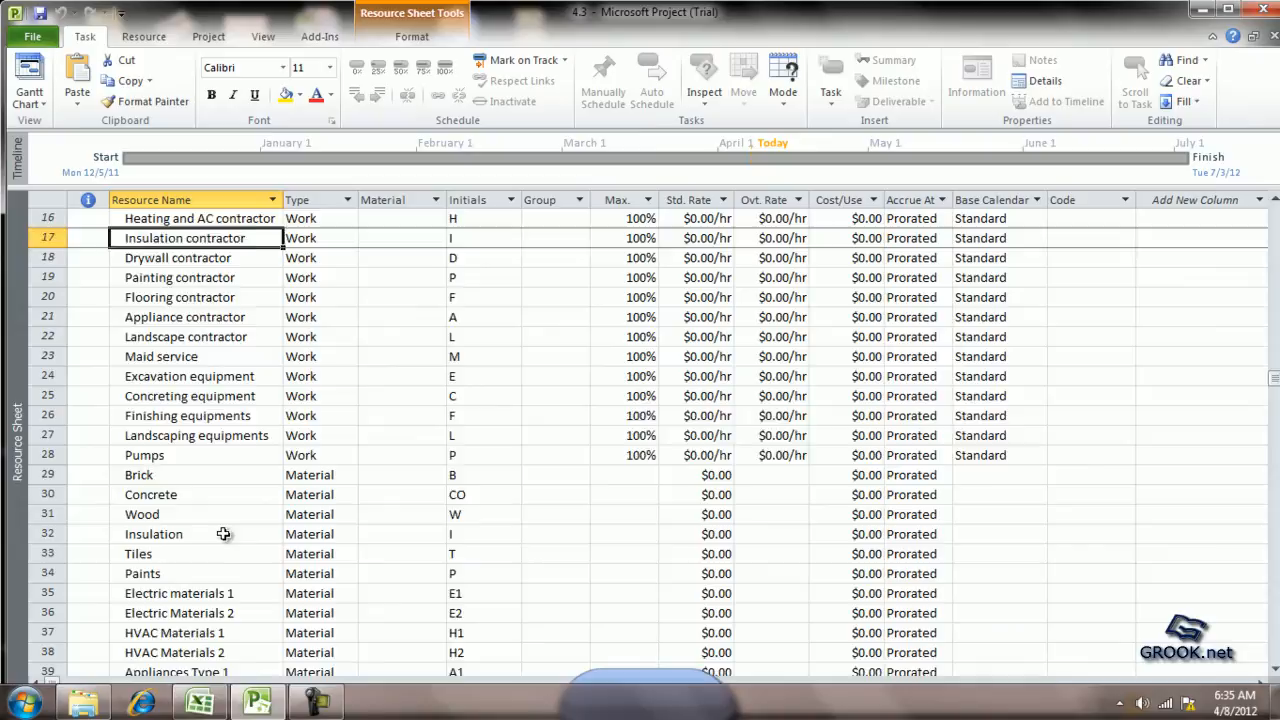
scroll("down", 3)
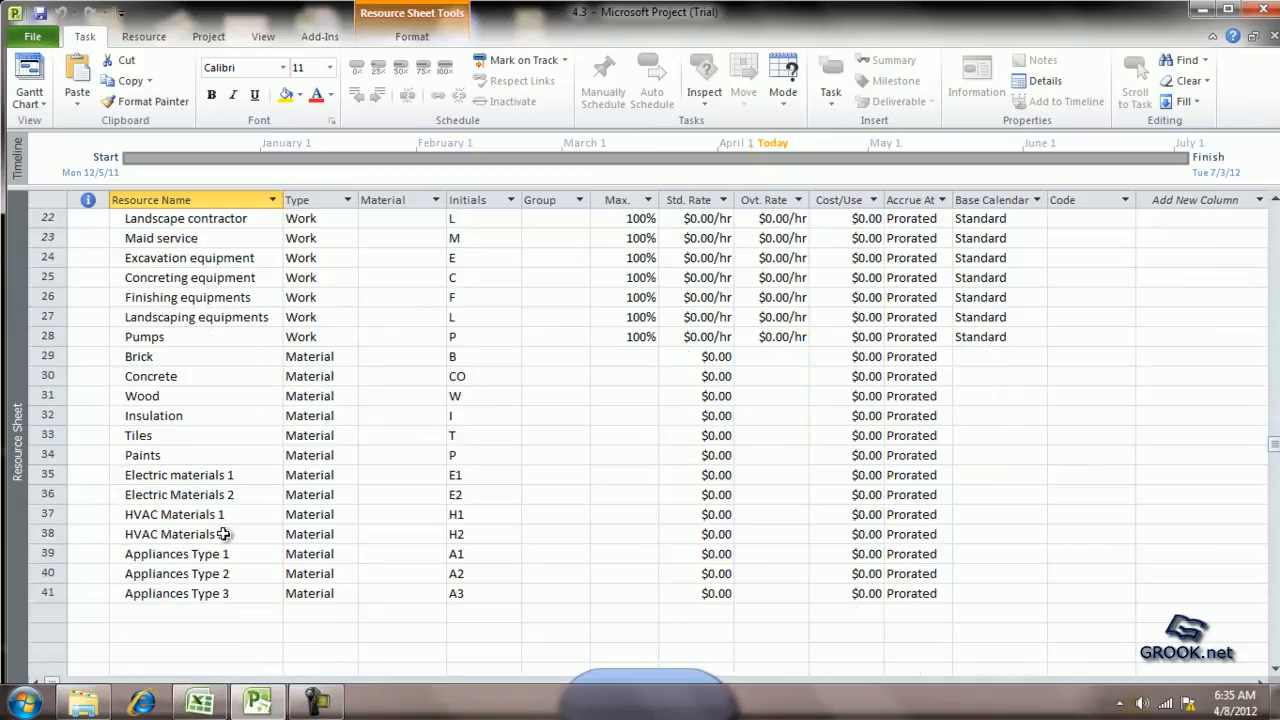
mouse_move(167, 597)
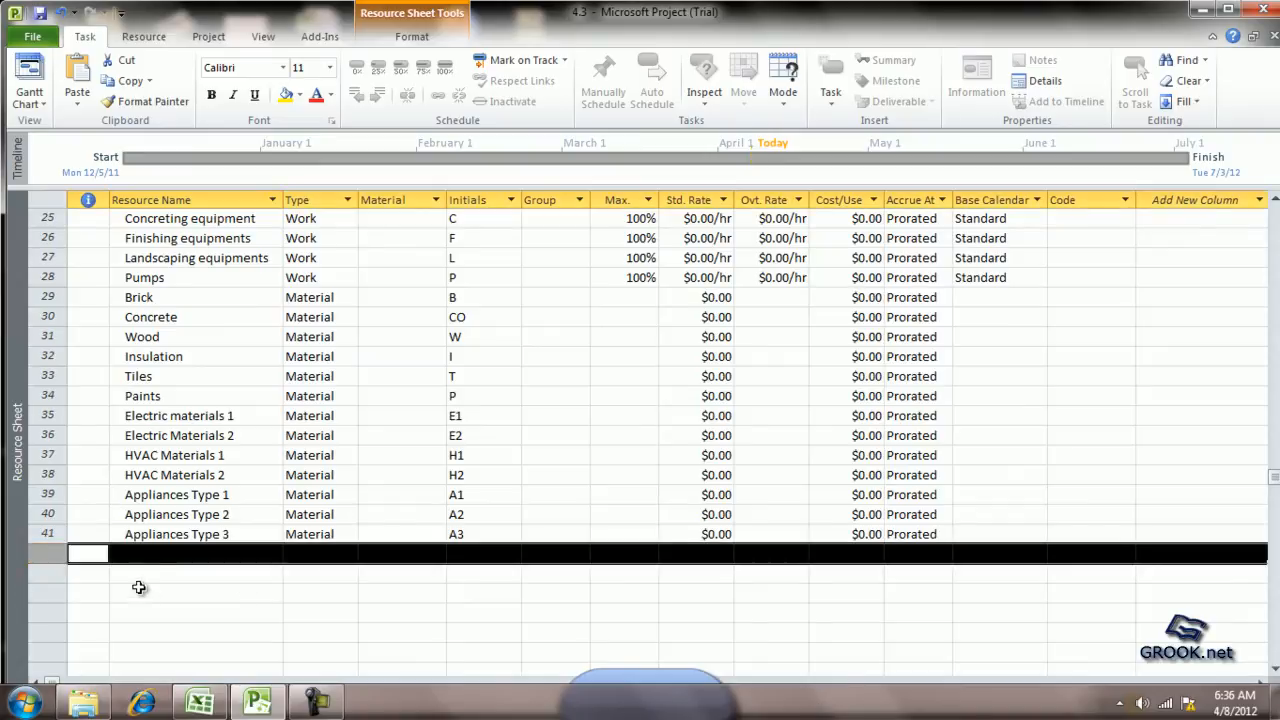
Enter Architect's Site Visit as a Cost resource in row 42.
left_click(196, 555)
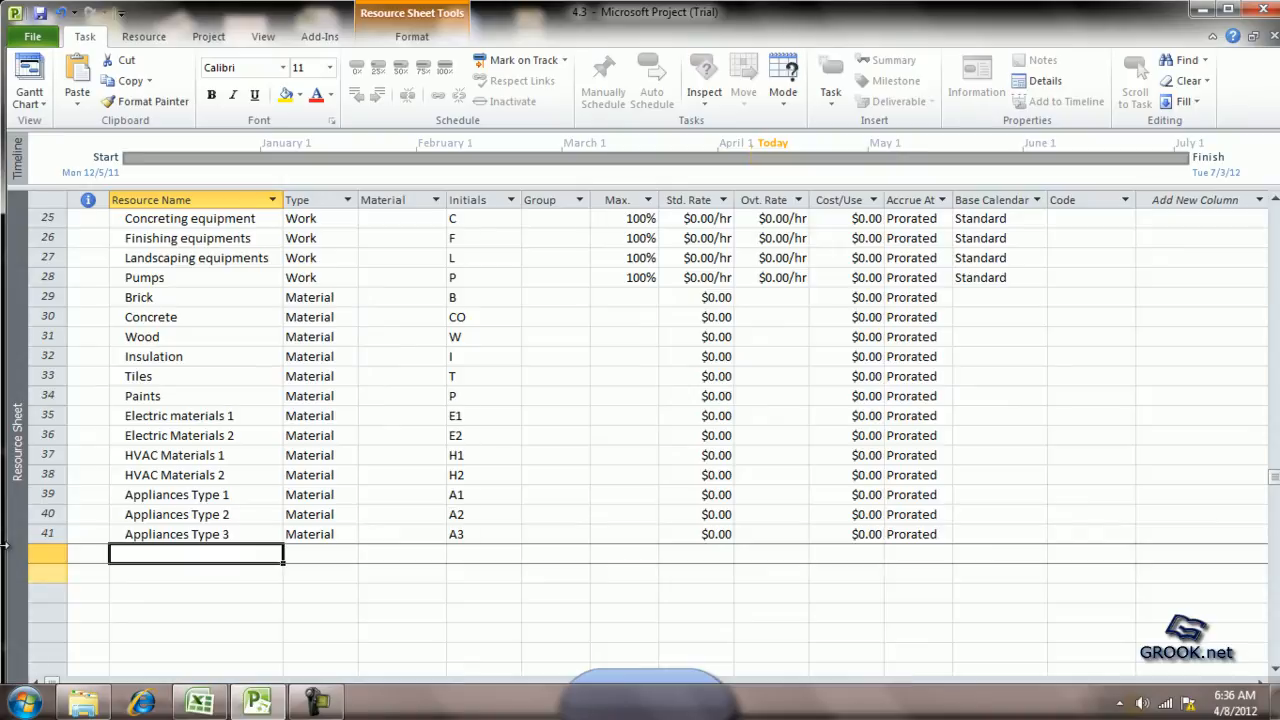
type("Architect")
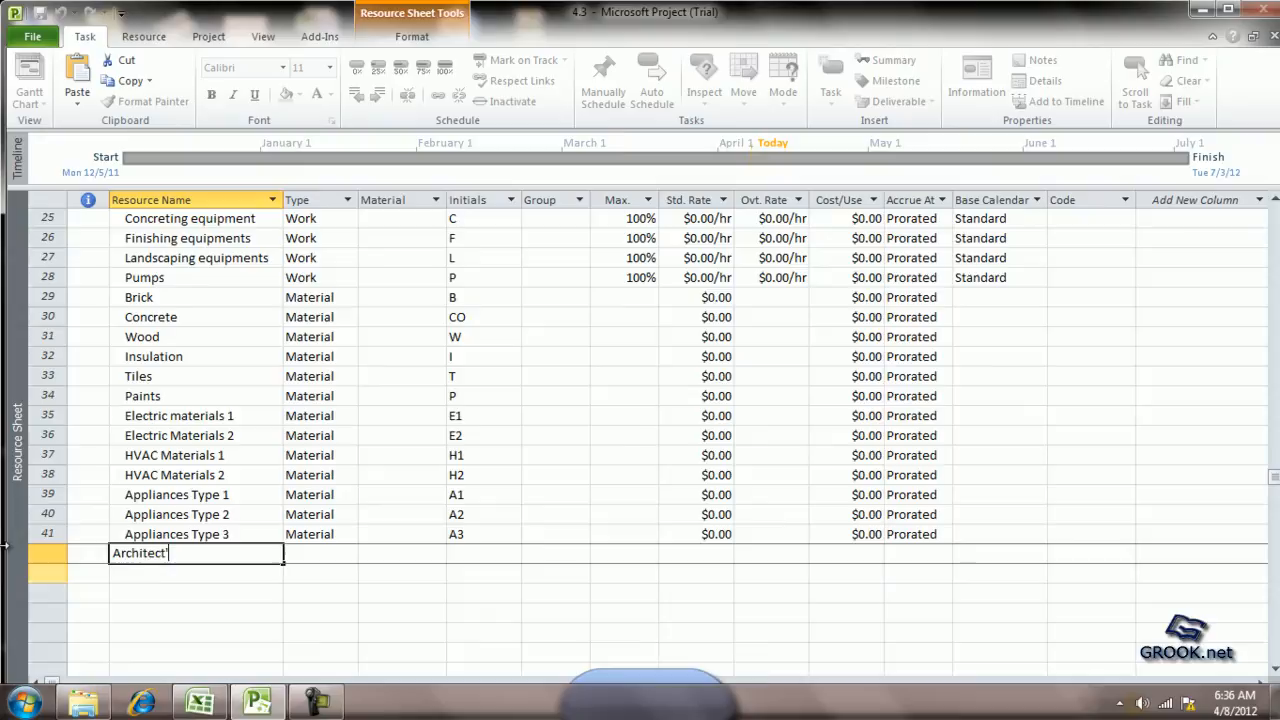
type("s Site")
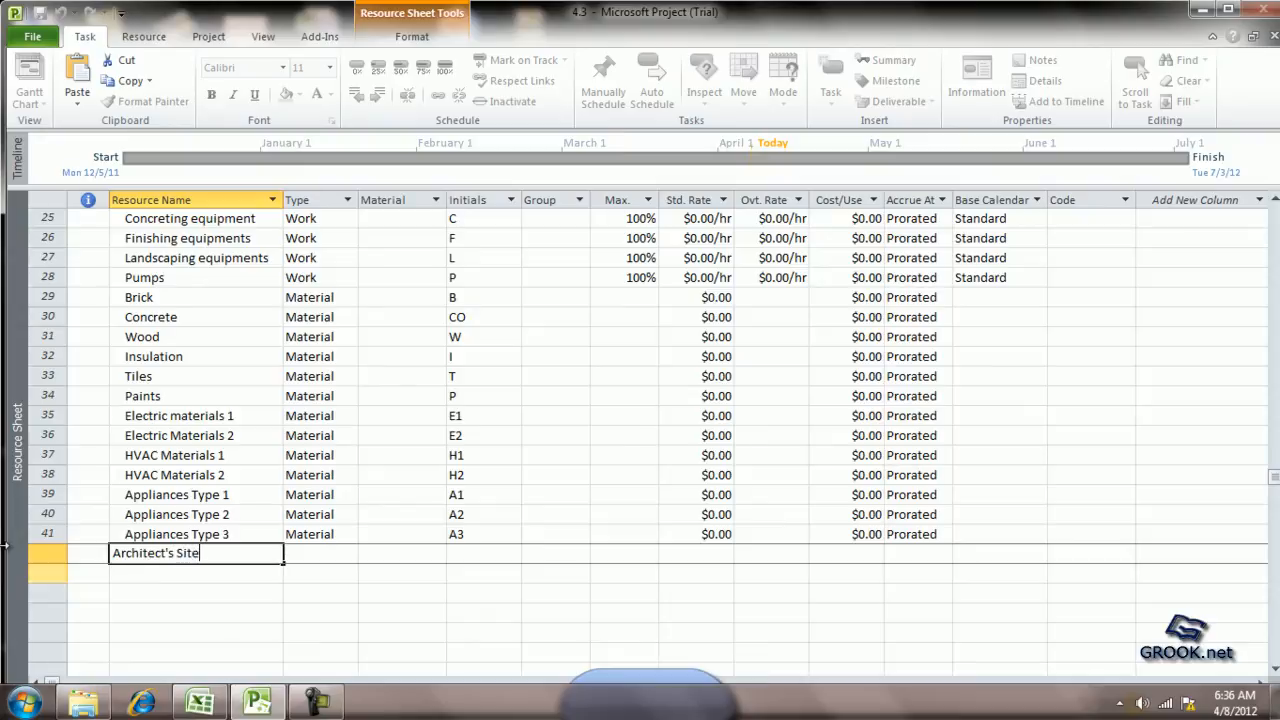
type("Visit")
left_click(320, 553)
type("Cost")
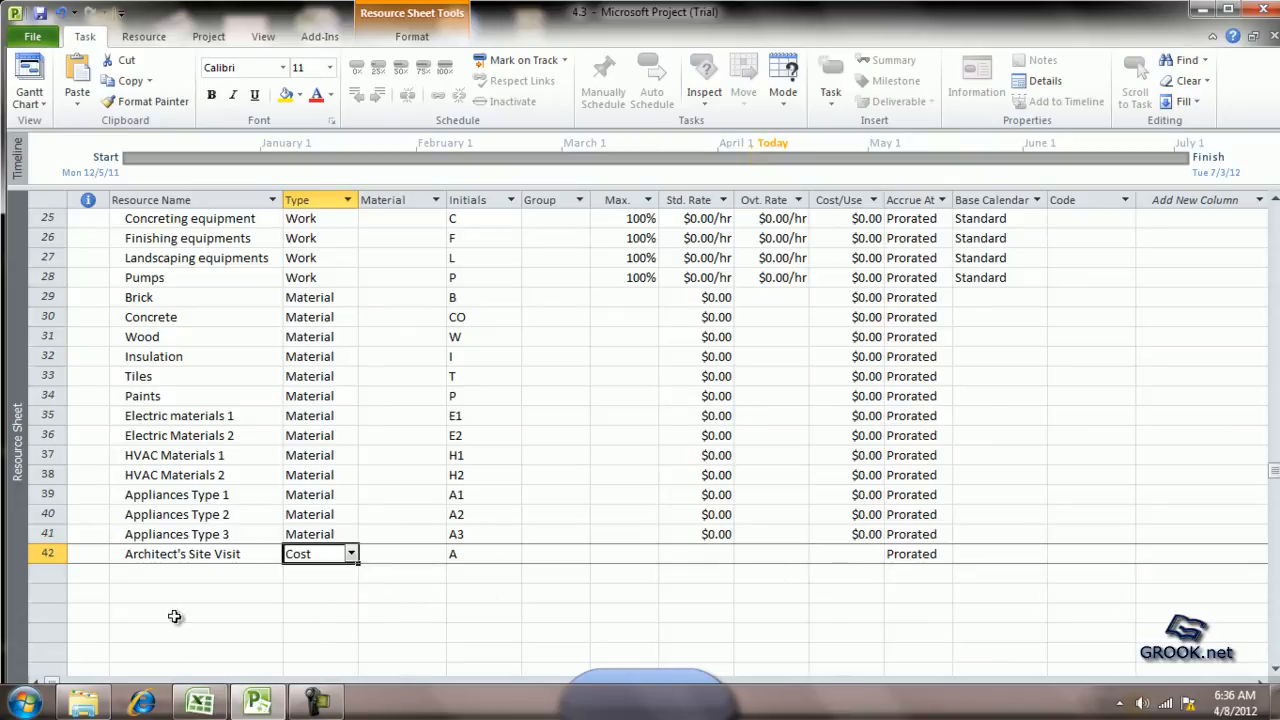
left_click(195, 573)
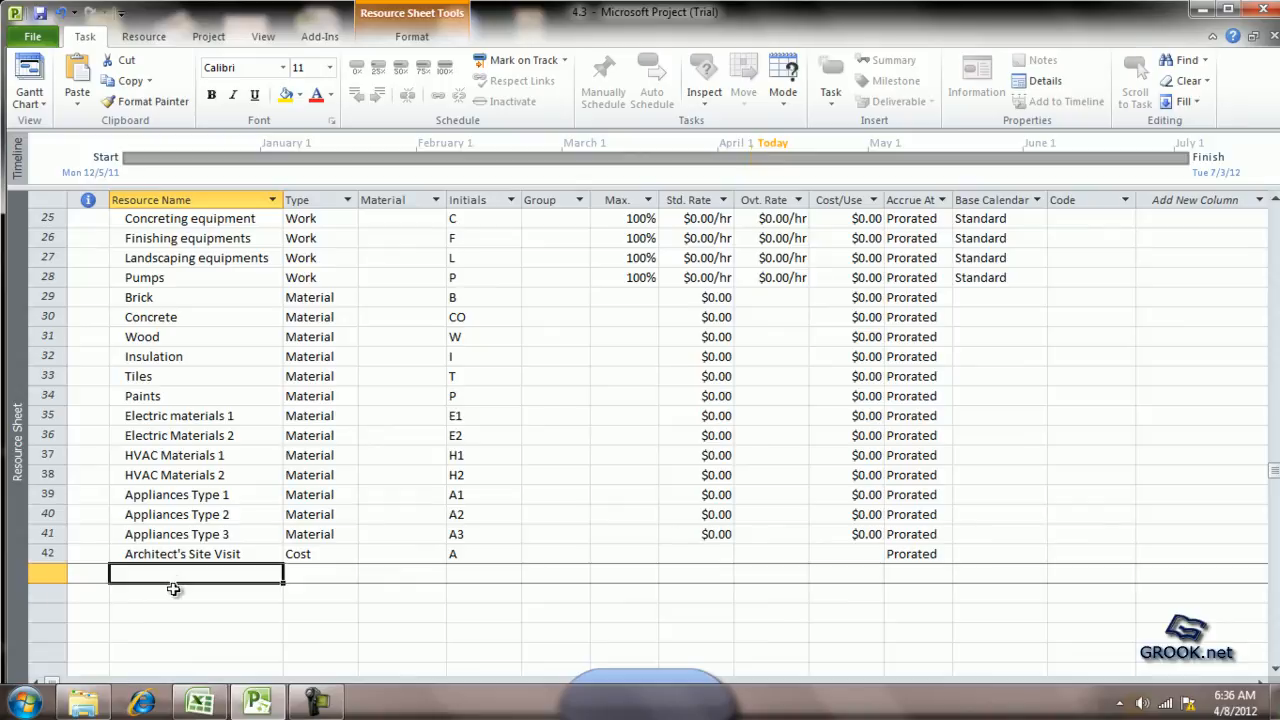
Name row 43 Workers' training and set its type to Cost.
type("Workers' tr")
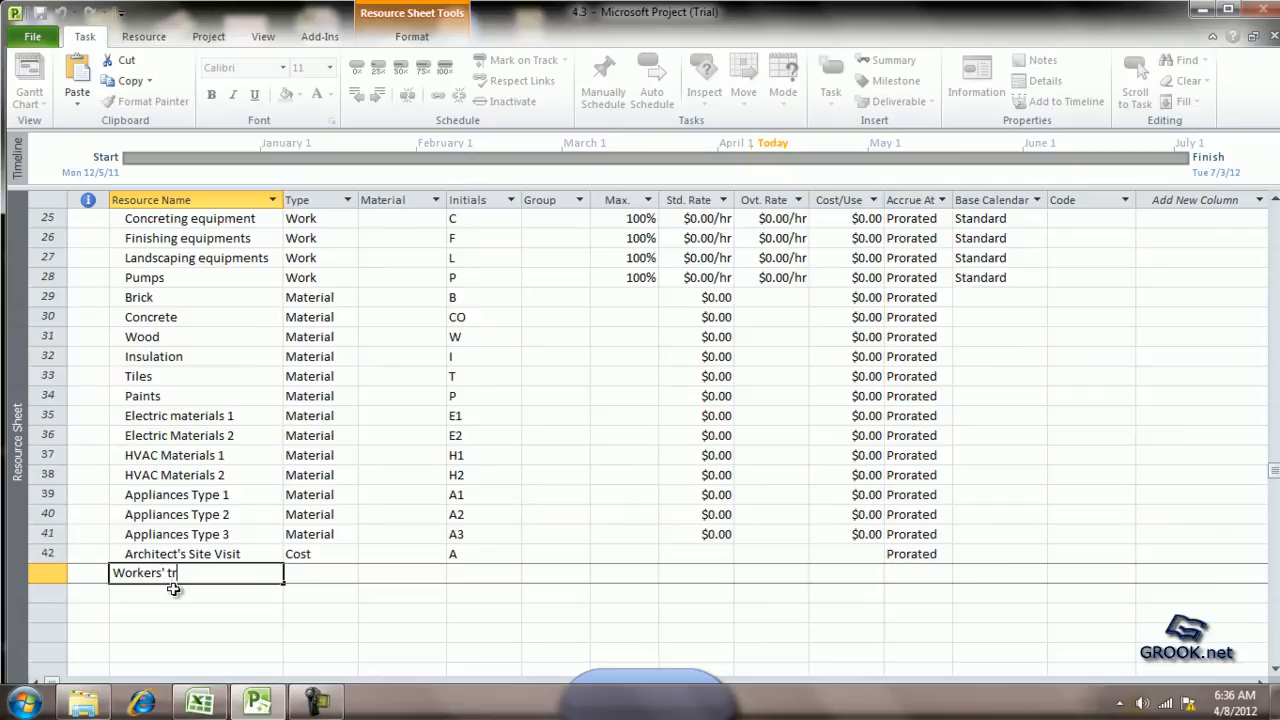
type("aining")
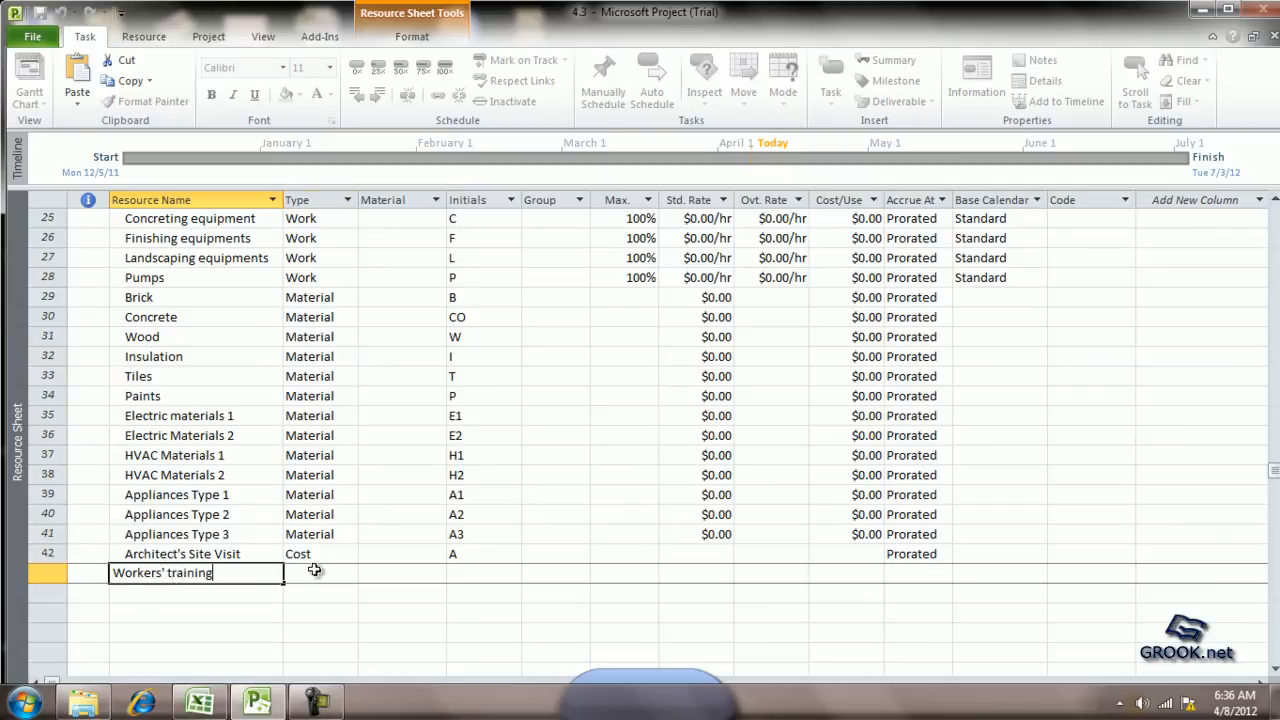
left_click(351, 573)
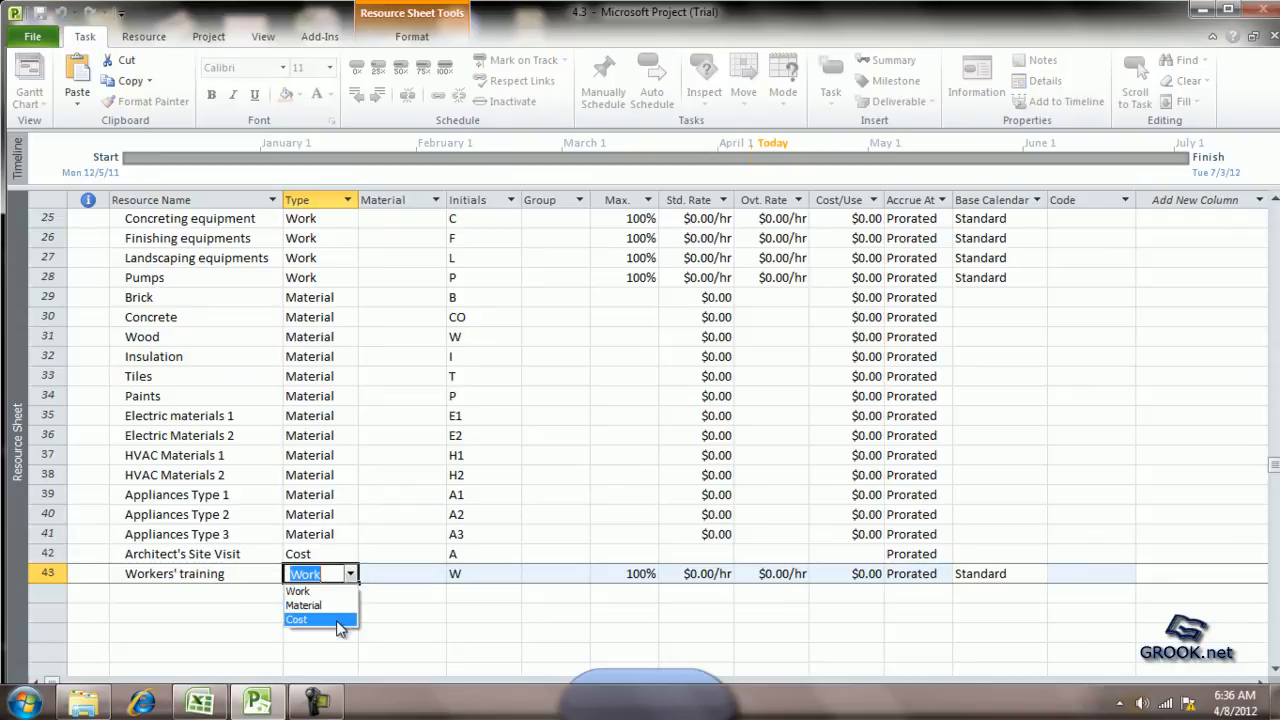
left_click(297, 619)
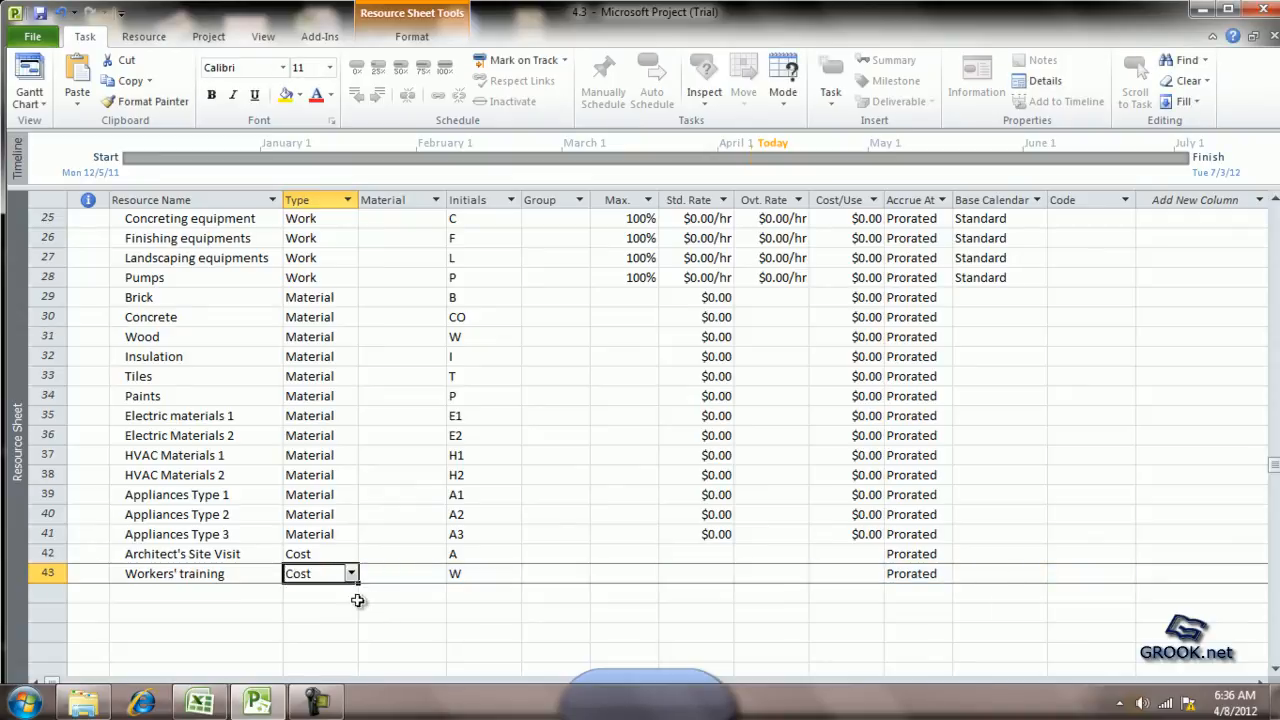